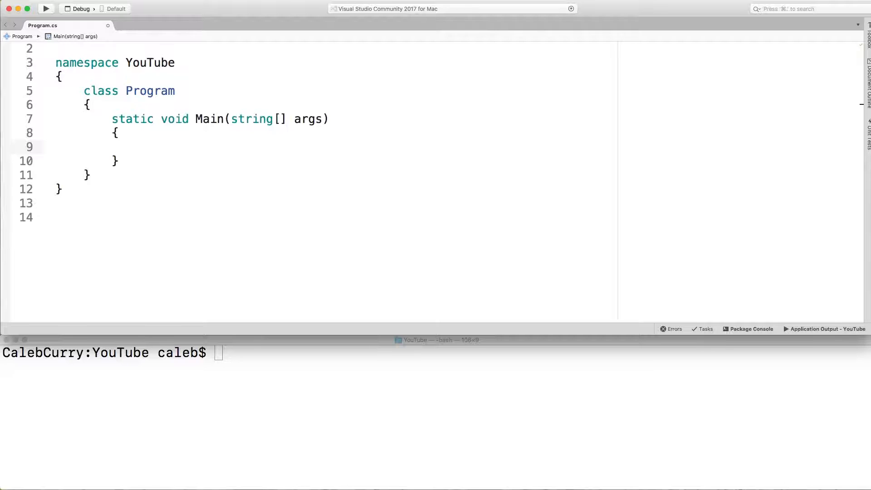
# - Pick a person as Owner for the Best Practices blog row in the Content group
pyautogui.click(140, 146)
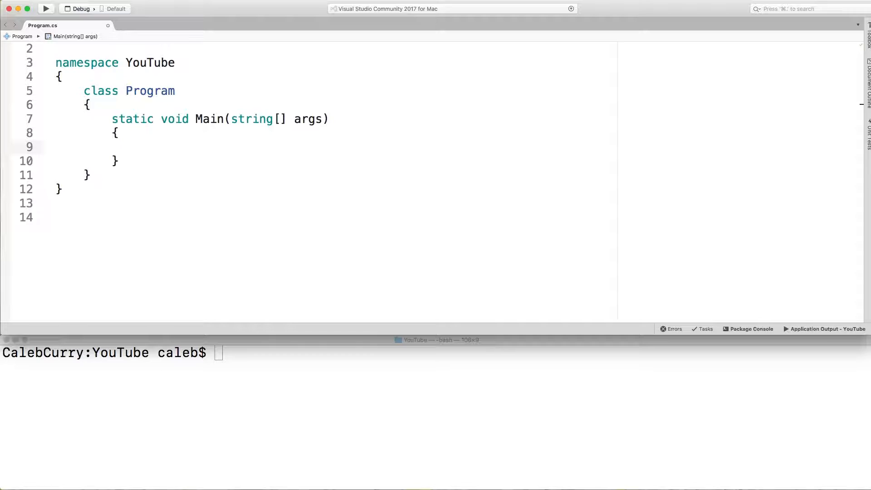
pyautogui.click(139, 147)
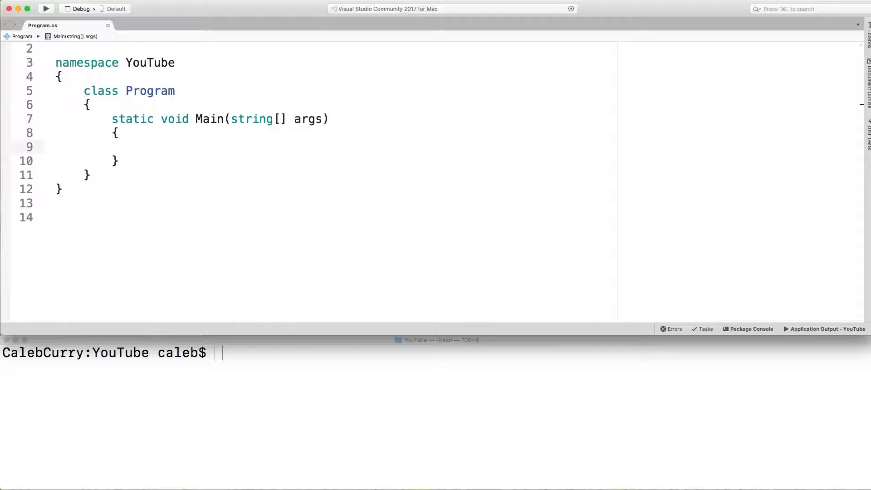
pyautogui.click(139, 147)
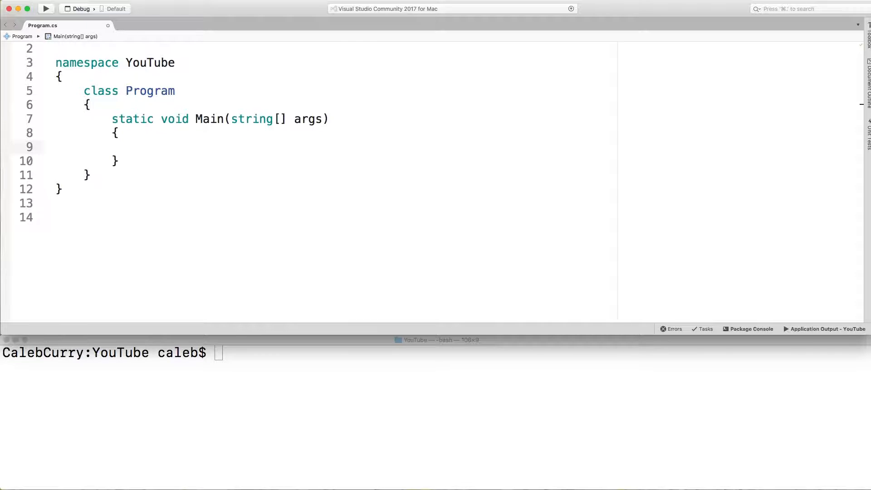
pyautogui.click(140, 147)
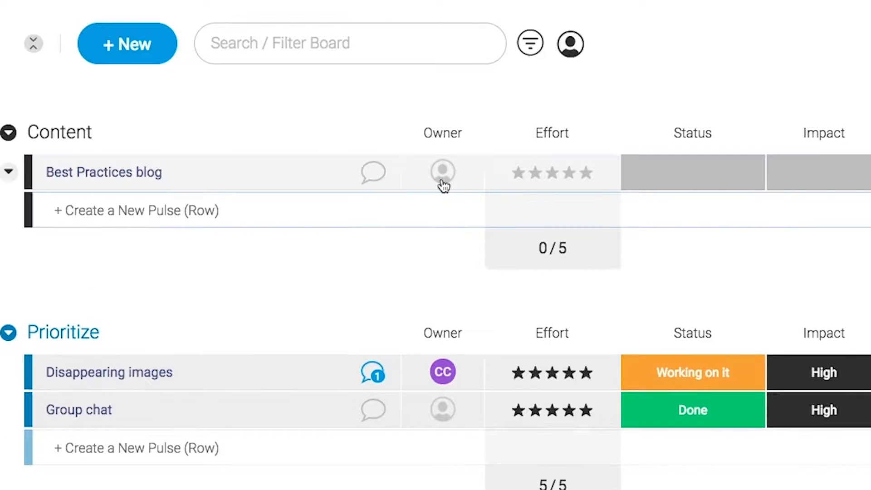
pyautogui.click(442, 171)
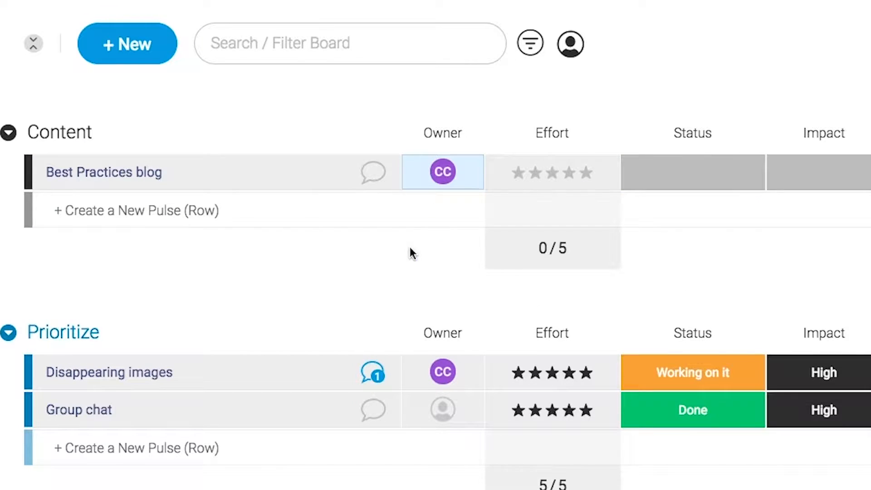
pyautogui.click(822, 173)
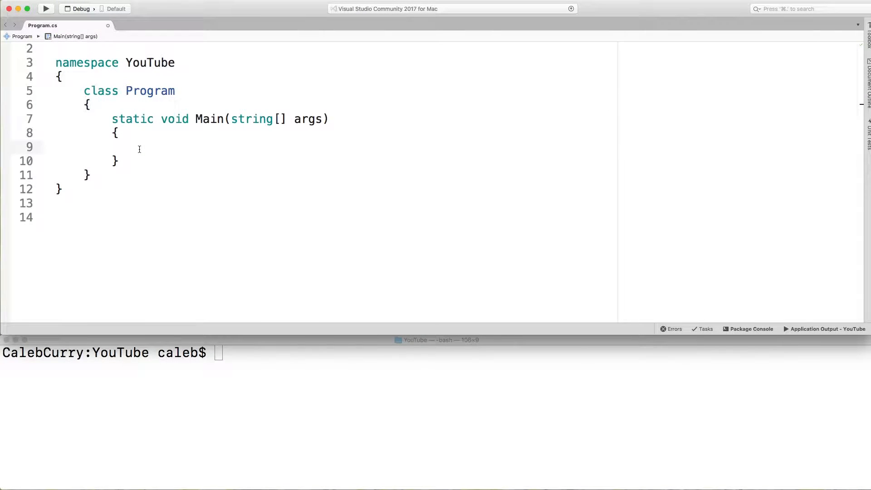
# - Write the commented template '//expression ? true : false' in Main and remove the trial if comment
pyautogui.write('e')
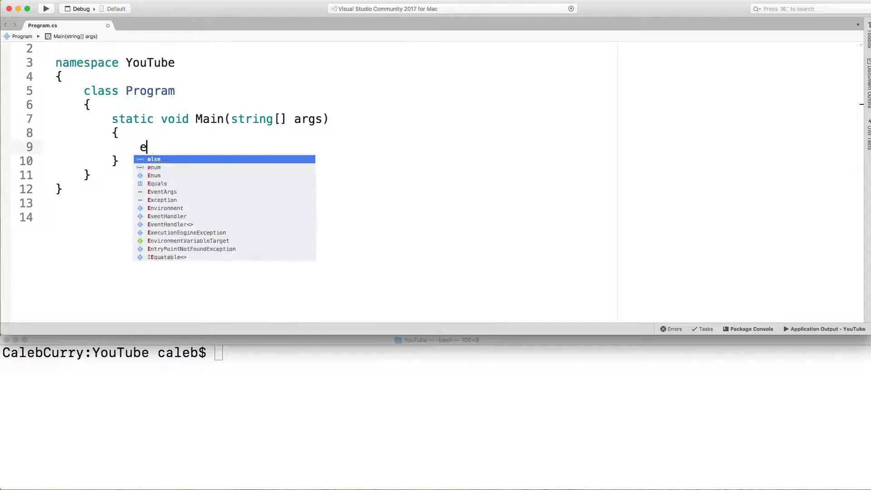
pyautogui.write('xpression')
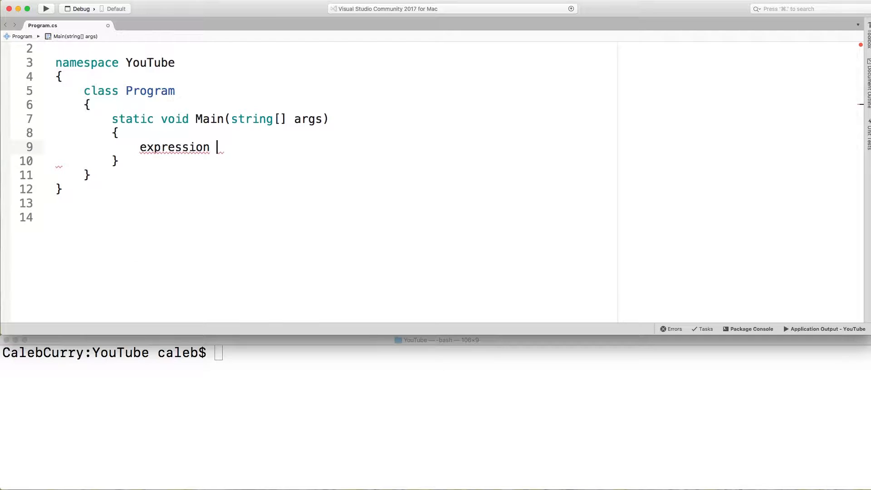
pyautogui.write('?')
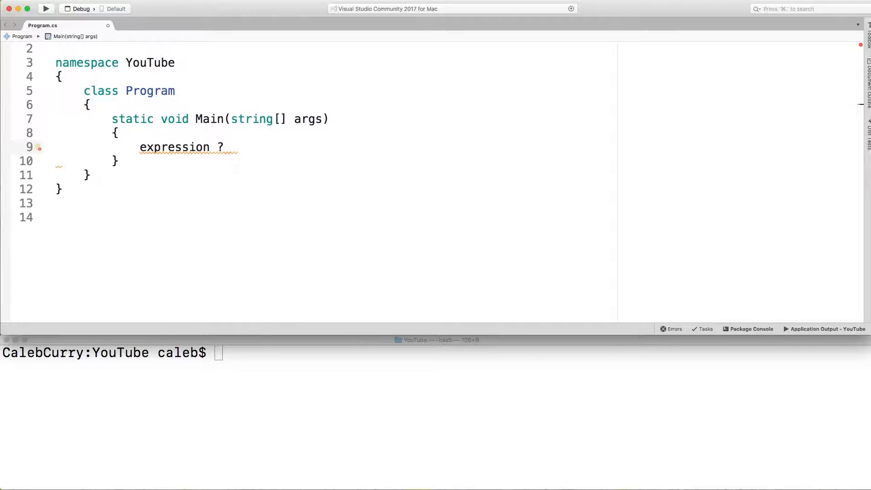
pyautogui.write('true :')
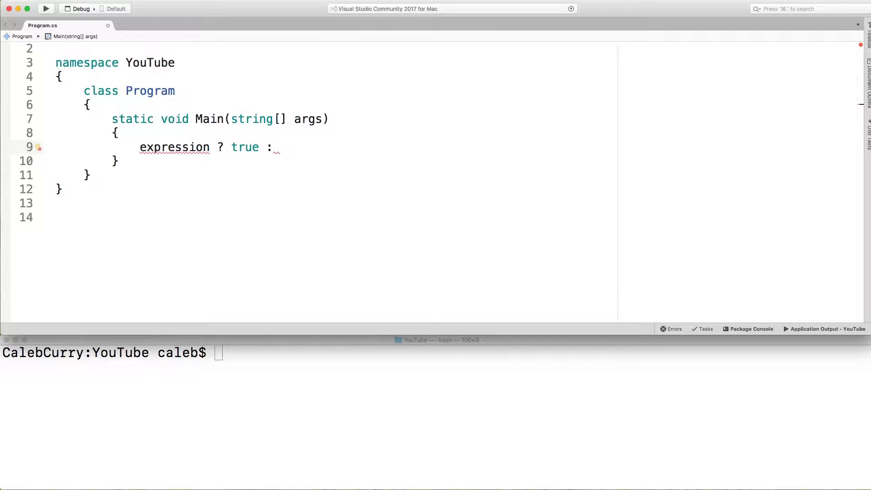
pyautogui.write('false')
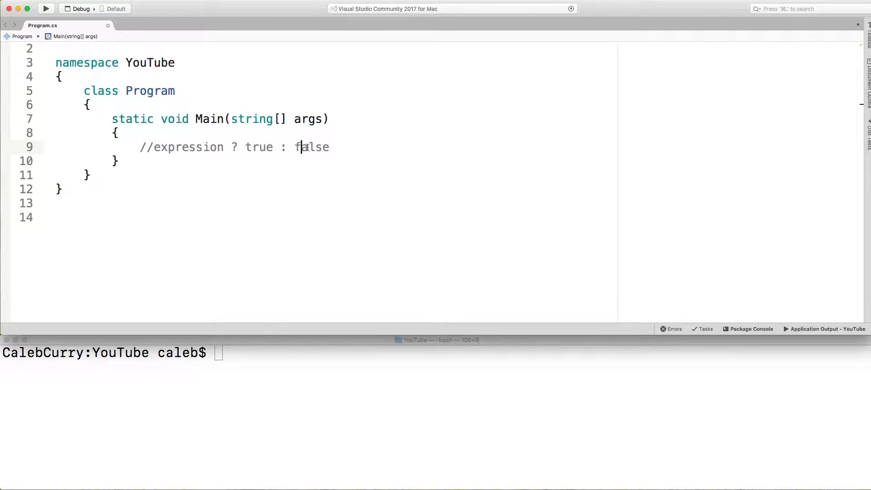
pyautogui.write('if(expression')
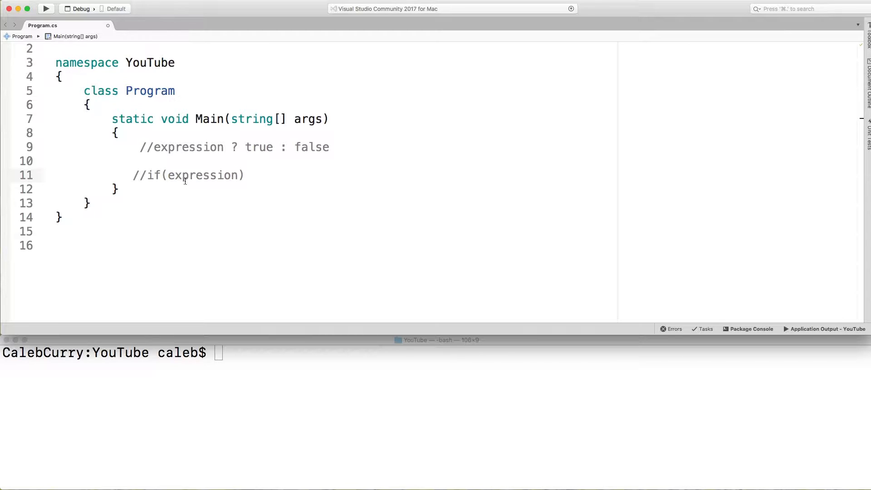
pyautogui.doubleClick(202, 175)
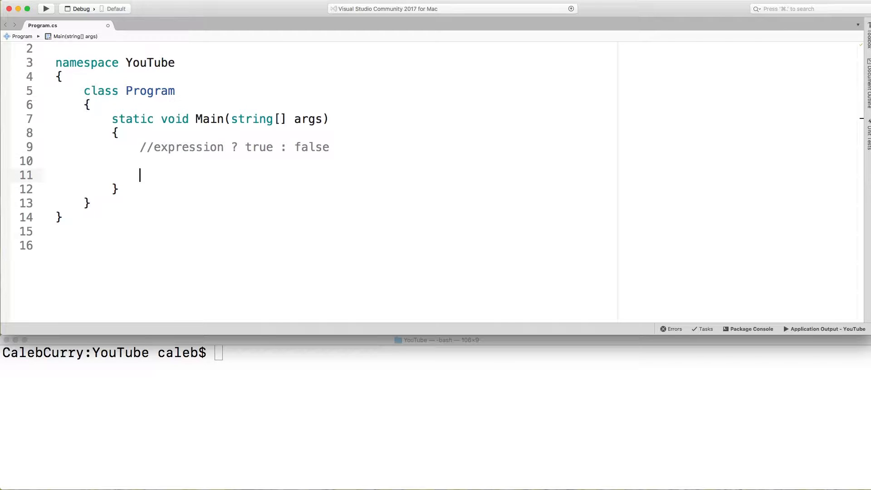
# - Declare bool correct = true and write the ternary correct ? 10 : 0 below it
pyautogui.write('bool cr')
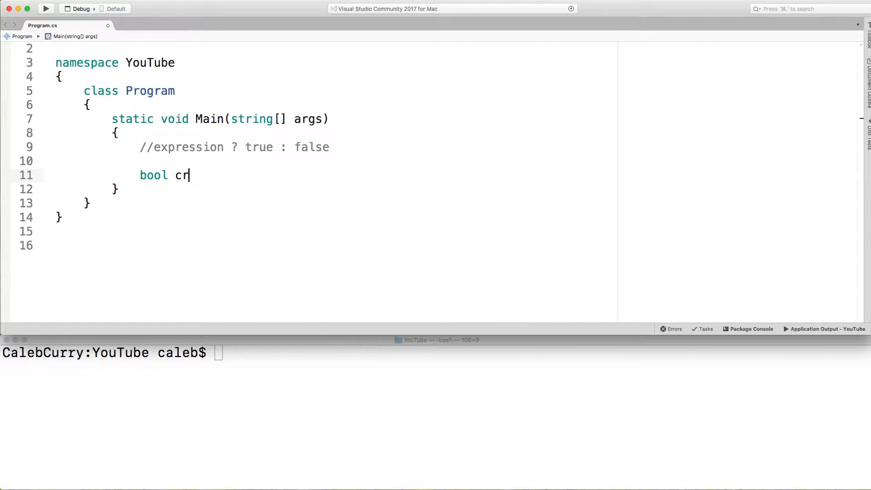
pyautogui.write('orrect =')
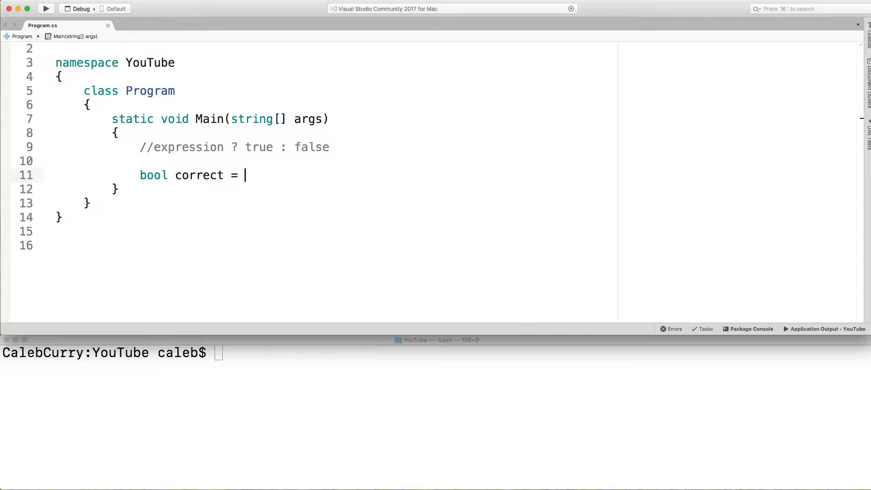
pyautogui.write('true;')
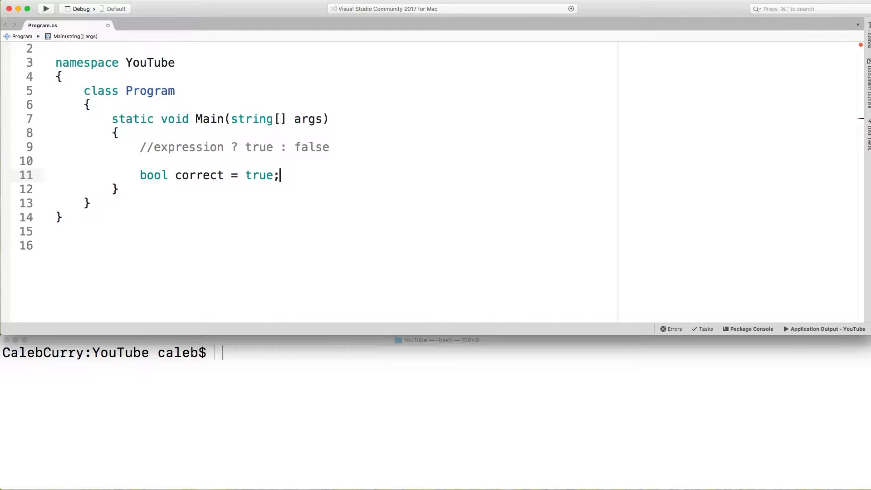
pyautogui.press('enter')
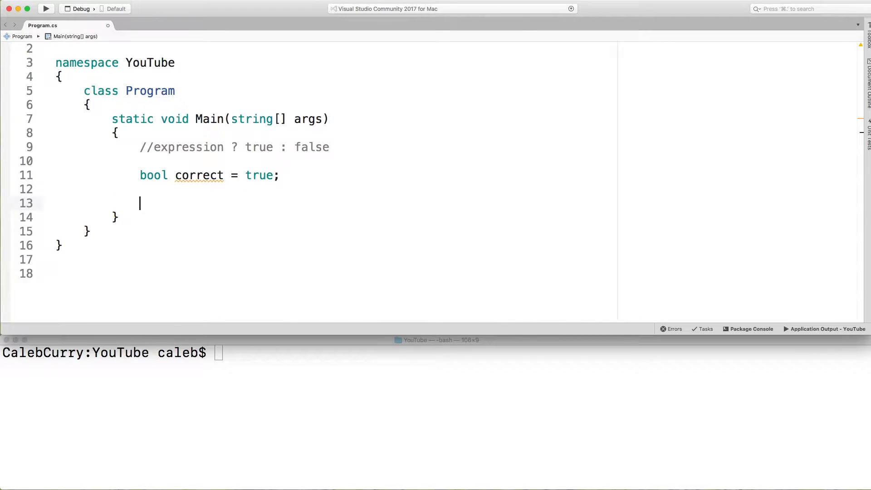
pyautogui.write('correct')
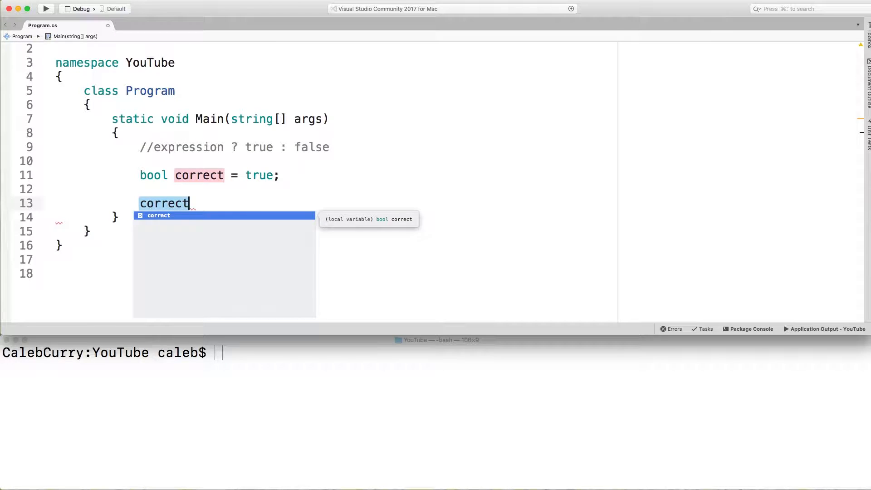
pyautogui.write('?')
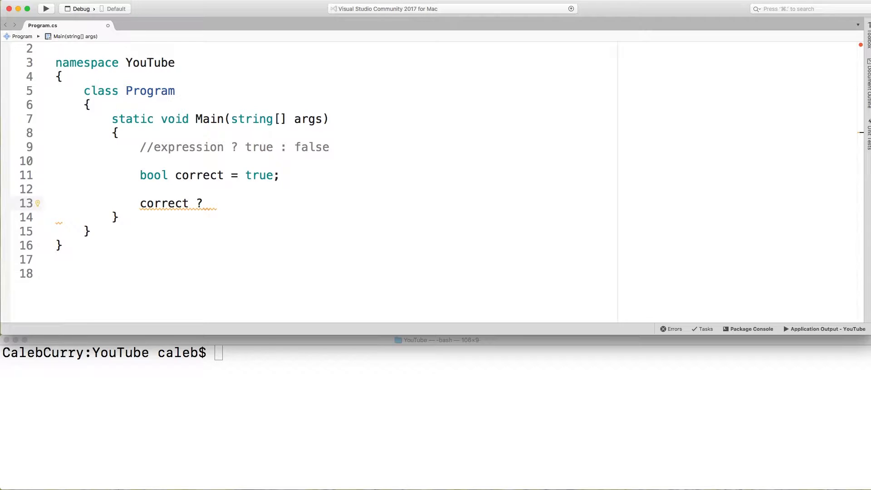
pyautogui.write('10')
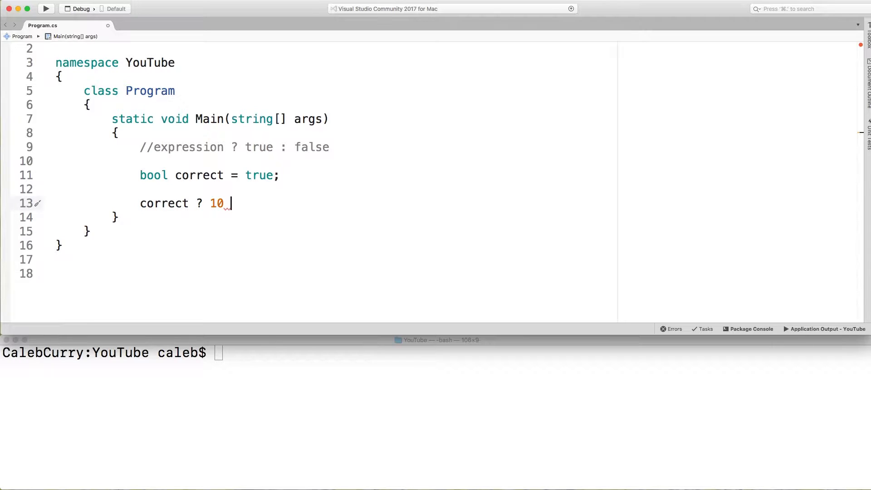
pyautogui.write(': 0;')
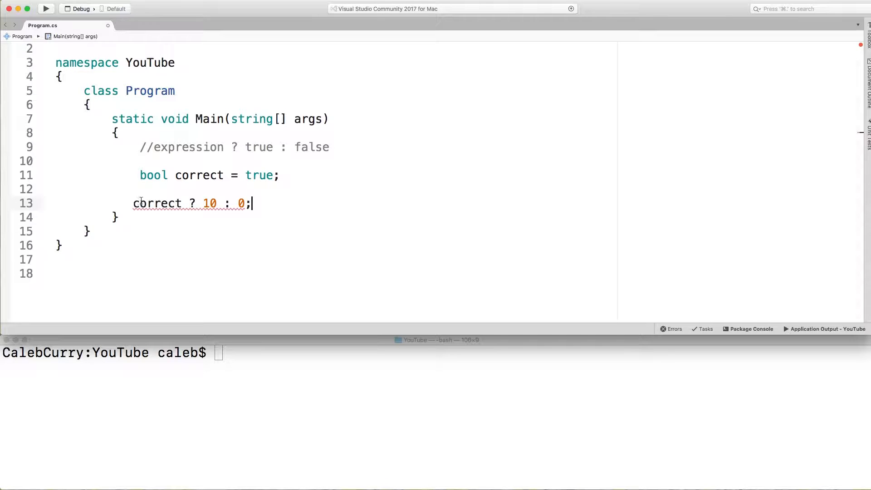
# - Assign the ternary to int pointsEarned, print it with Console.WriteLine, and run dotnet run (output 10)
pyautogui.doubleClick(157, 202)
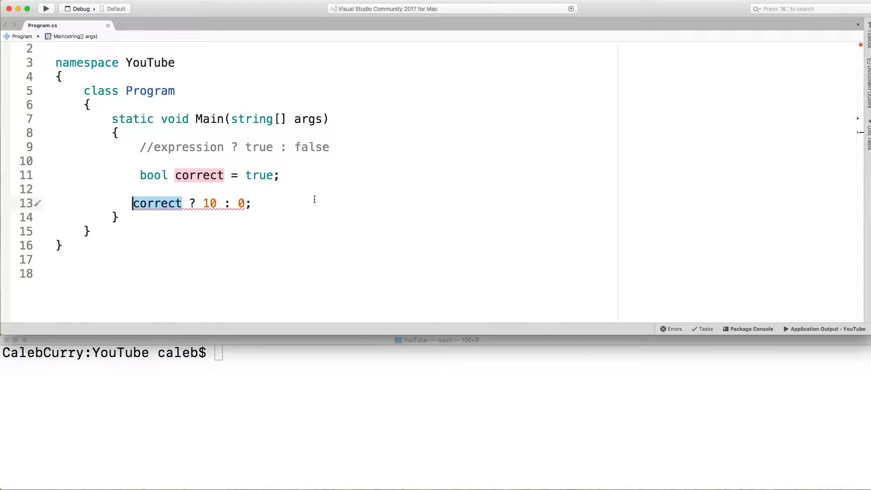
pyautogui.write('int pointsEarn')
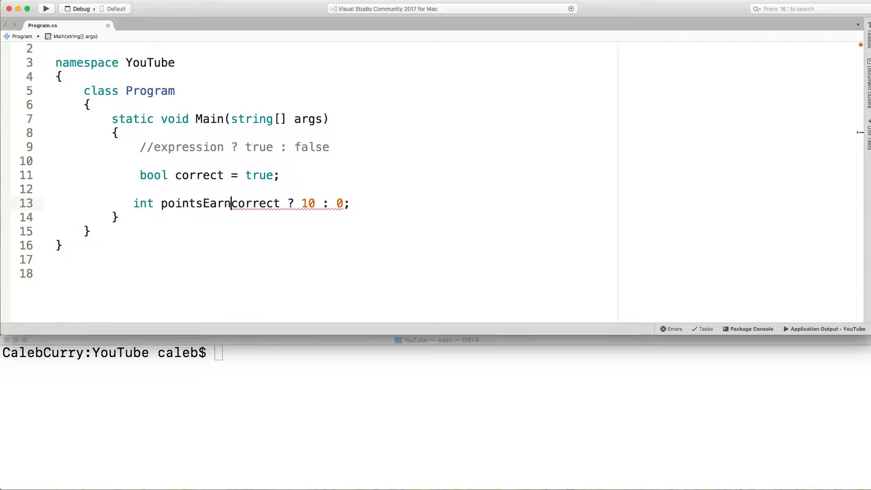
pyautogui.write('ed =')
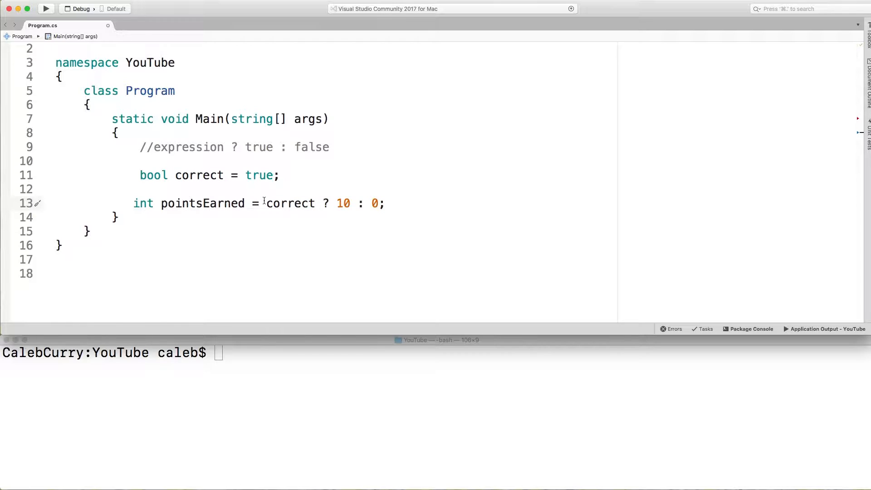
pyautogui.doubleClick(290, 203)
pyautogui.write('Console.WriteLine();')
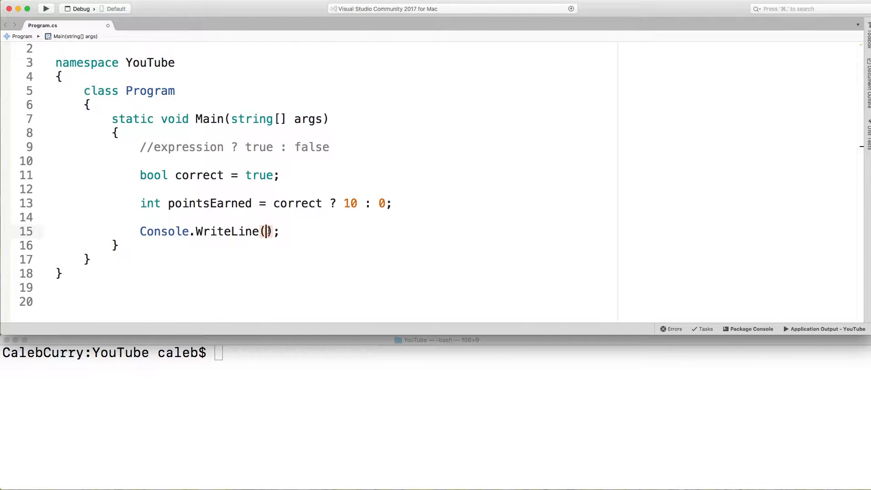
pyautogui.write('pointsEarned')
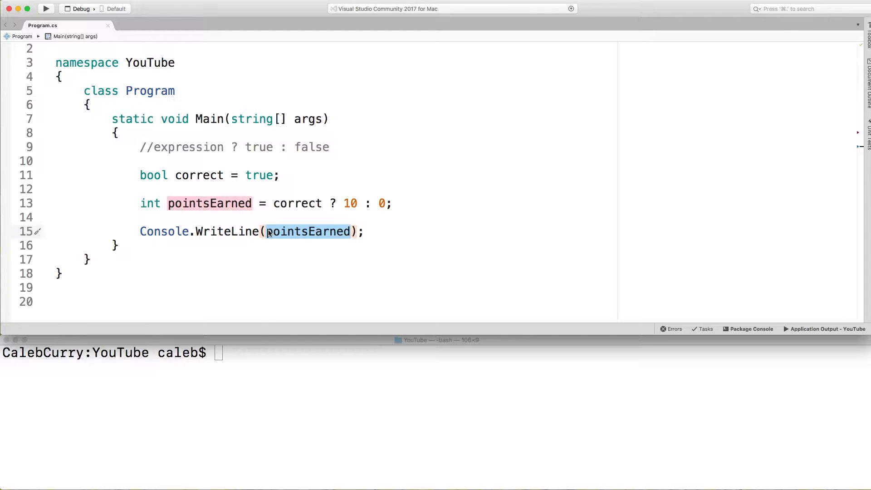
pyautogui.write('dotnet run')
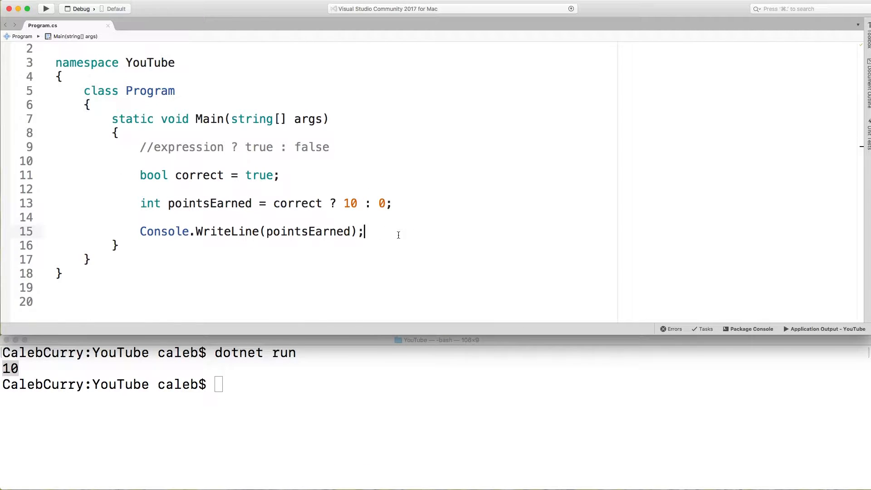
# - Write if(correct) { pointsEarned = 10 } with an else branch setting pointsEarned = 0
pyautogui.write('if(')
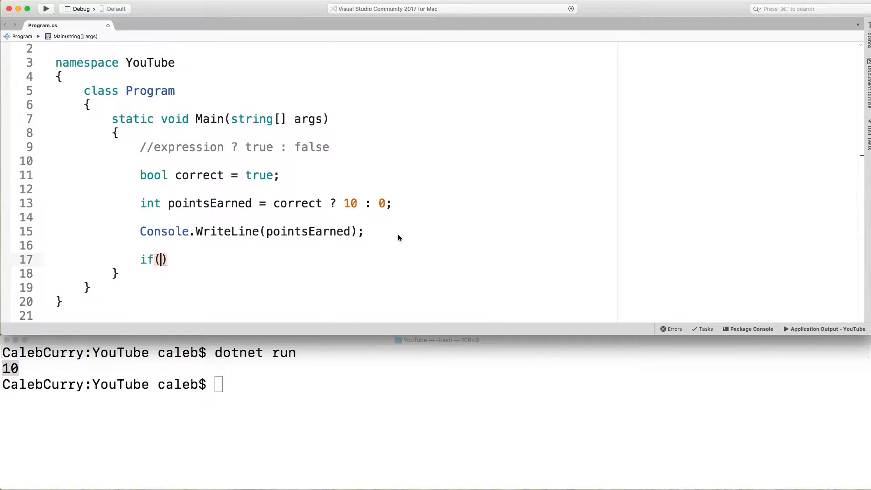
pyautogui.write('correct')
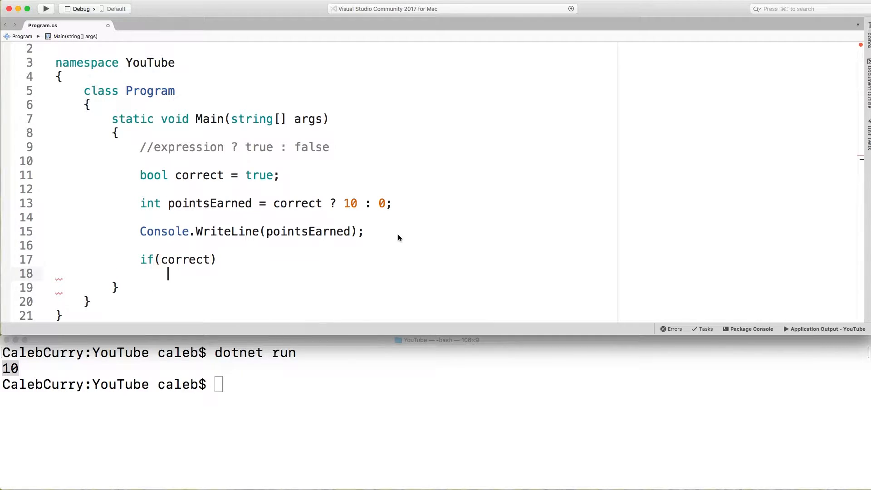
pyautogui.write('{')
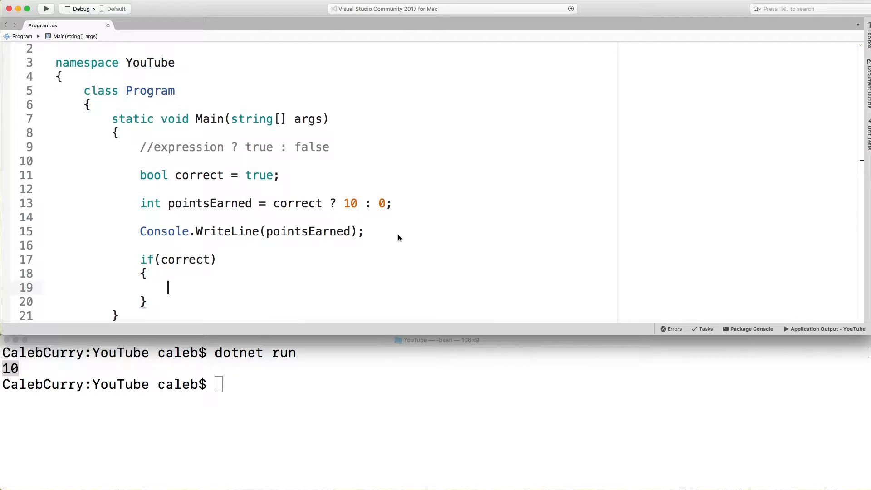
pyautogui.write('pointsEarned = 10;')
pyautogui.write('pointsEarned = 0;')
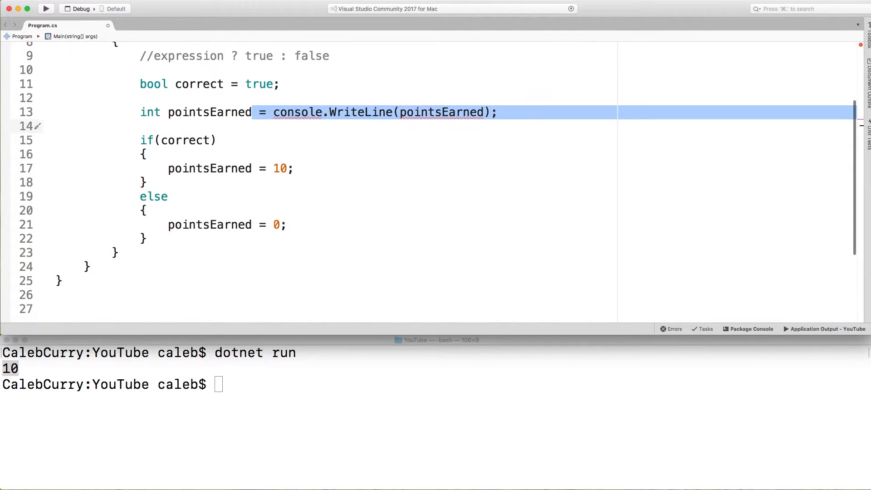
# - Reduce line 13 to 'int pointsEarned;' and add Console.WriteLine(pointsEarned) after the else block
pyautogui.press('Delete')
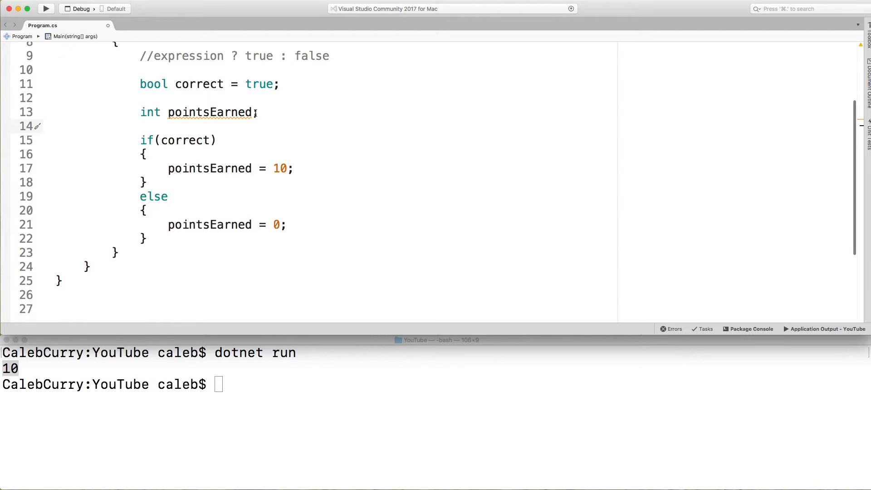
pyautogui.click(164, 169)
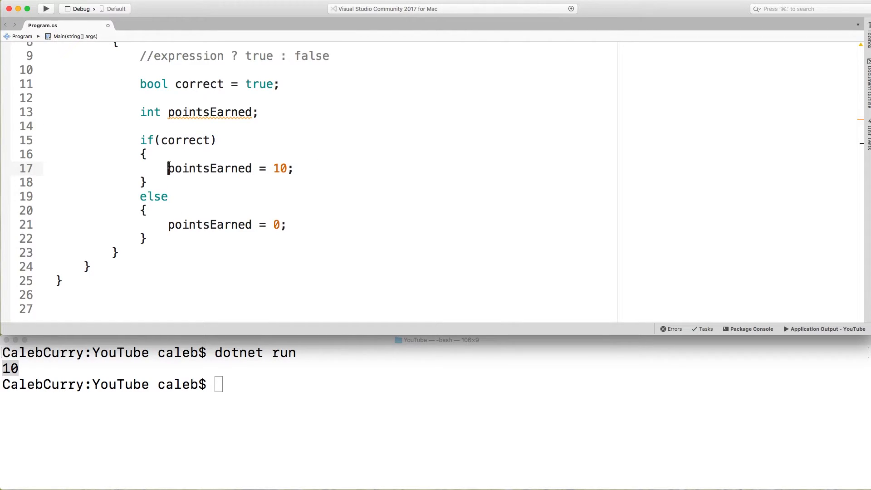
pyautogui.write('int')
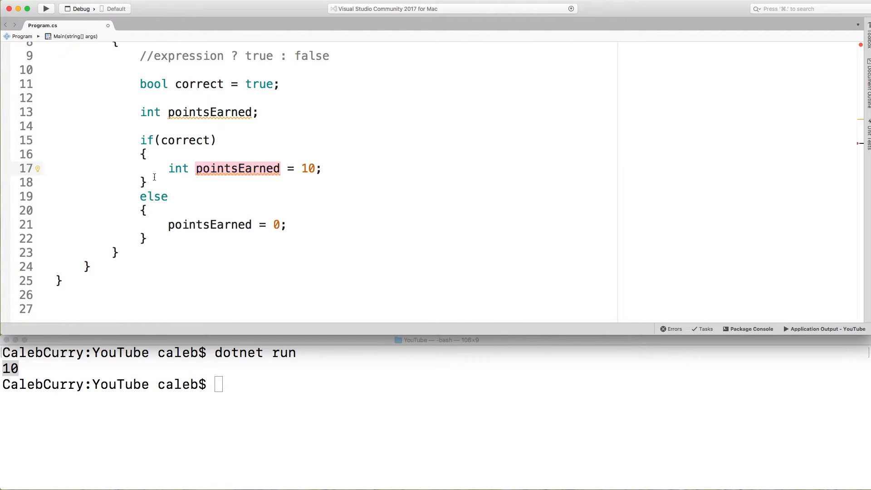
pyautogui.doubleClick(177, 168)
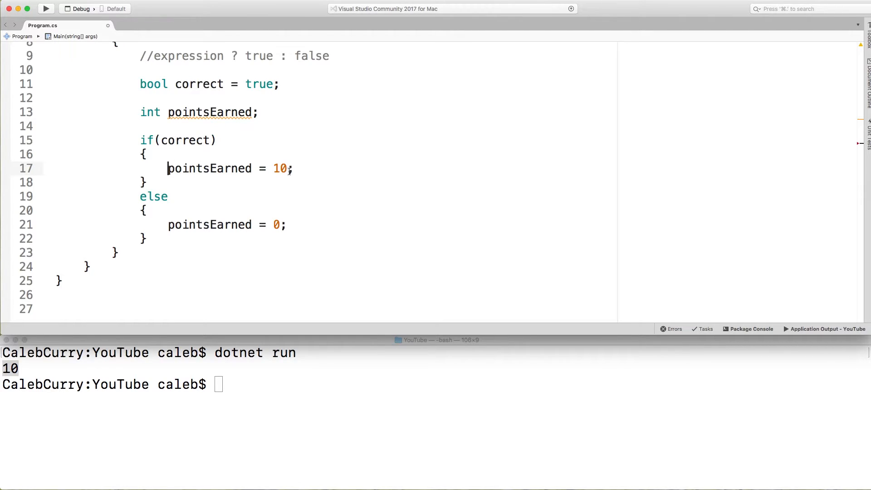
pyautogui.write('Conole.WriteLine(pointsEarned);')
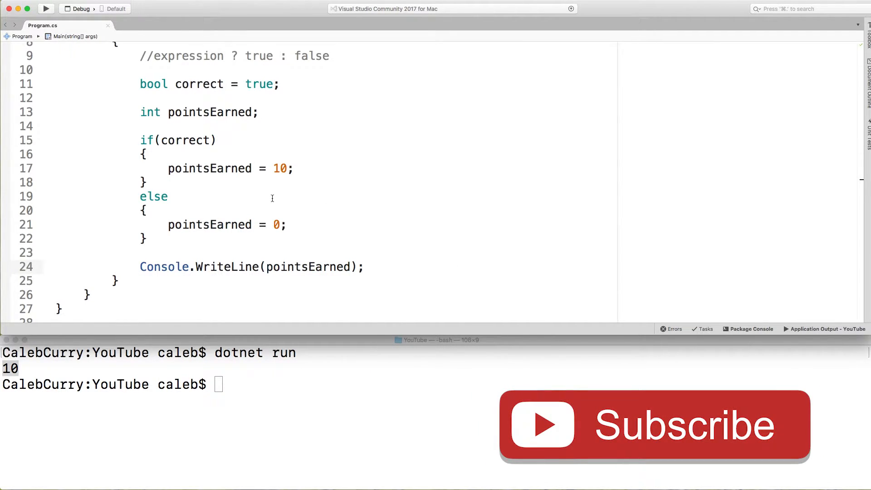
pyautogui.moveTo(139, 139); pyautogui.dragTo(364, 267)
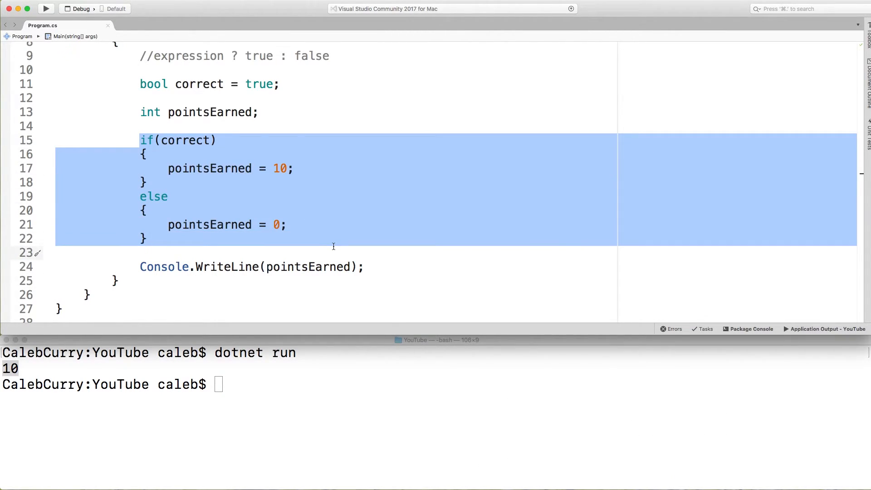
pyautogui.click(307, 127)
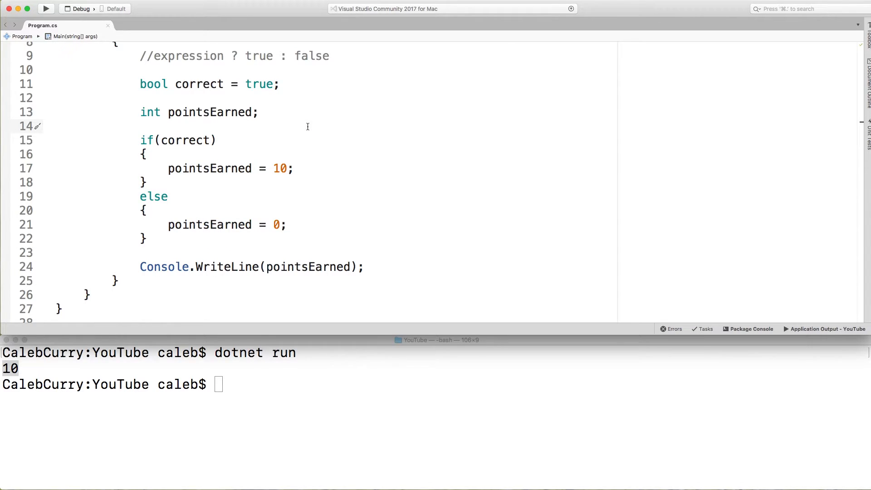
pyautogui.click(141, 125)
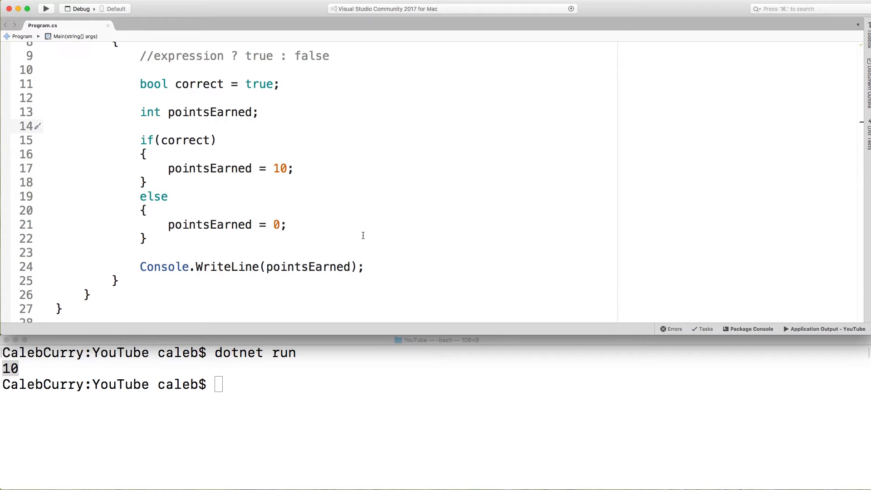
pyautogui.click(141, 125)
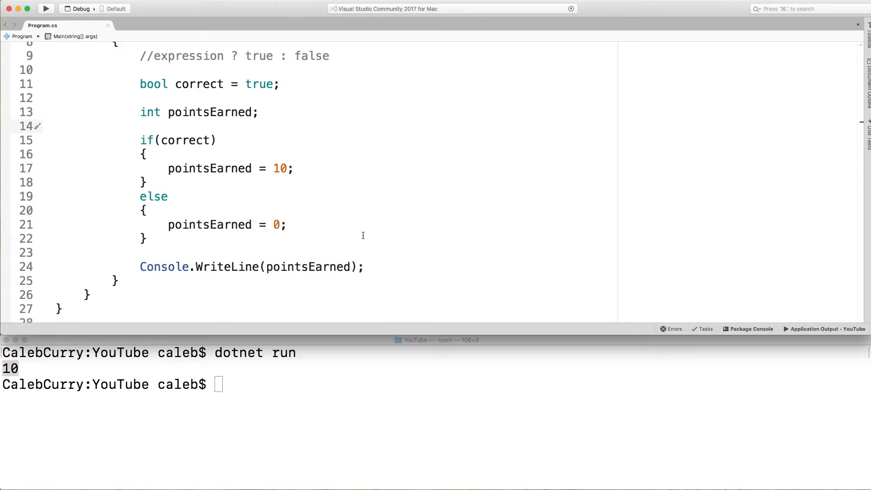
pyautogui.click(140, 126)
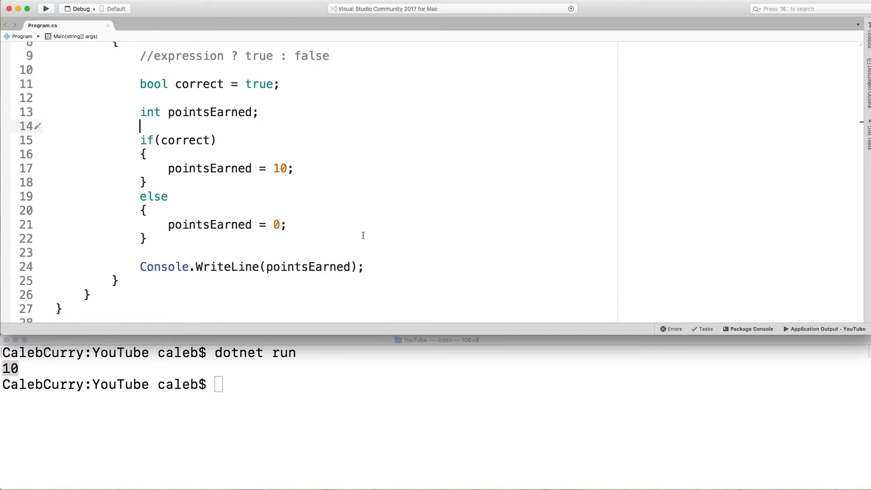